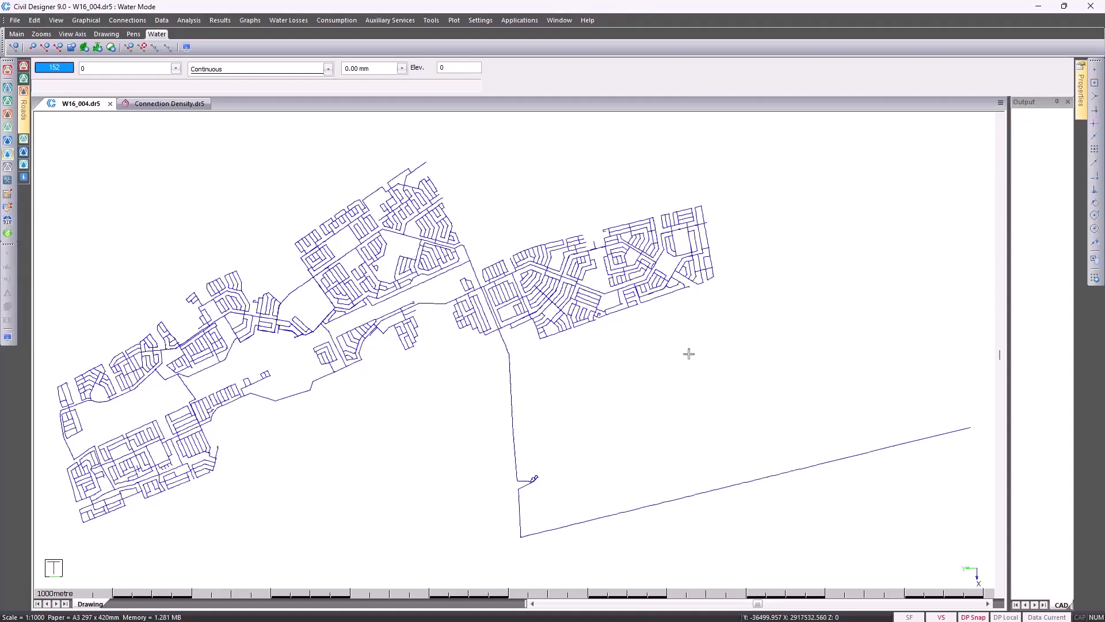
{"action": "mouse_move", "coordinate": [288, 19]}
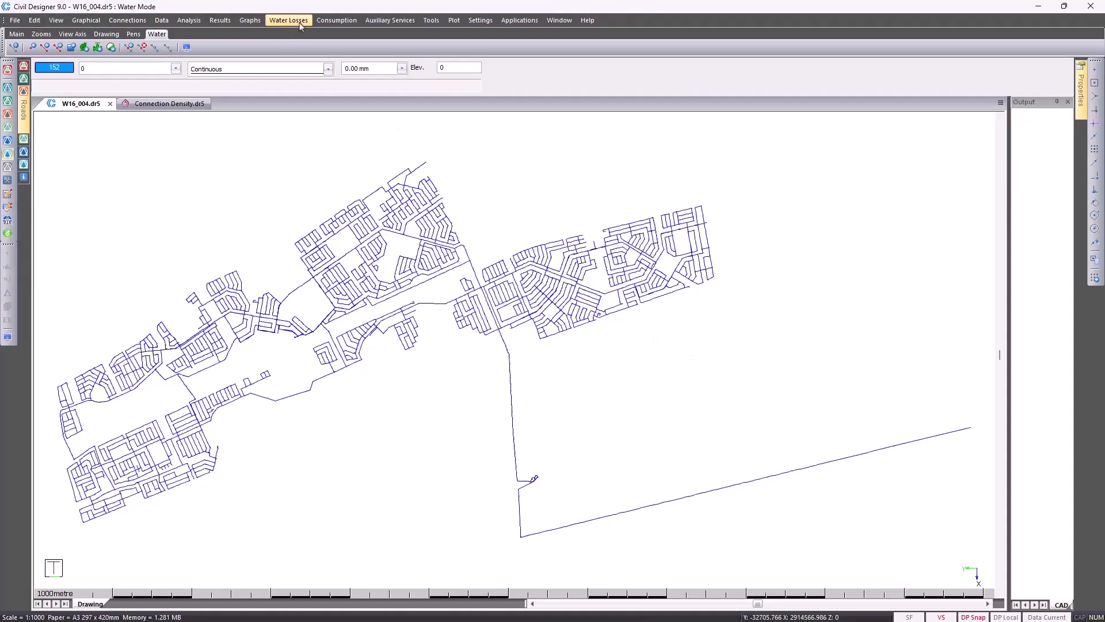
Show the Water Losses options from the menu bar of the W16_004 network drawing
{"action": "left_click", "coordinate": [288, 19]}
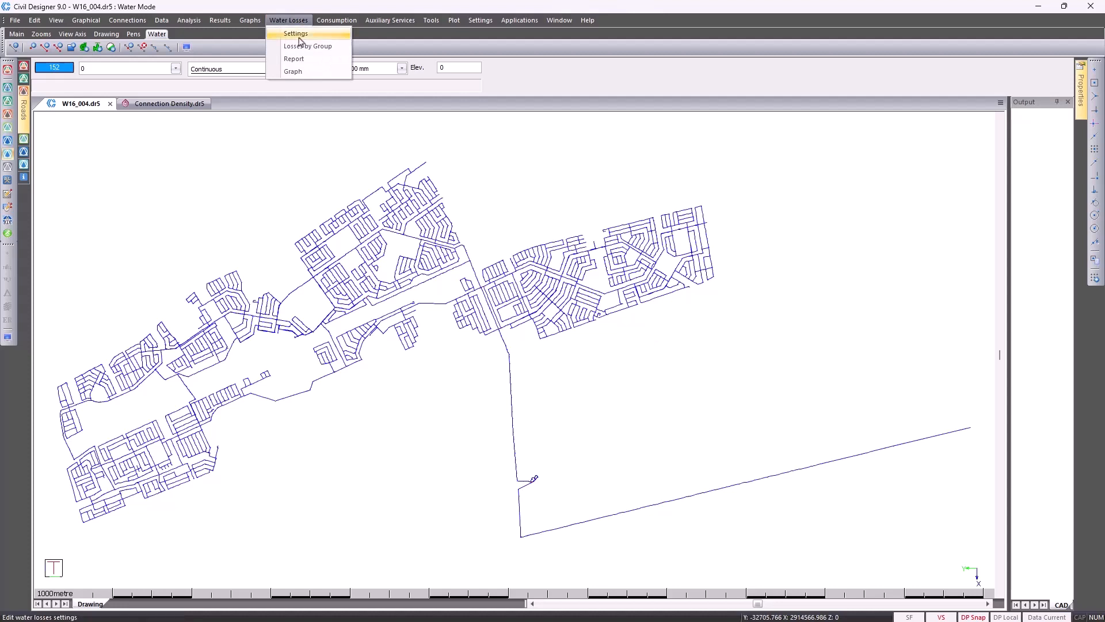
Display the water losses report listing residual head and losses at 15-minute intervals
{"action": "left_click", "coordinate": [294, 59]}
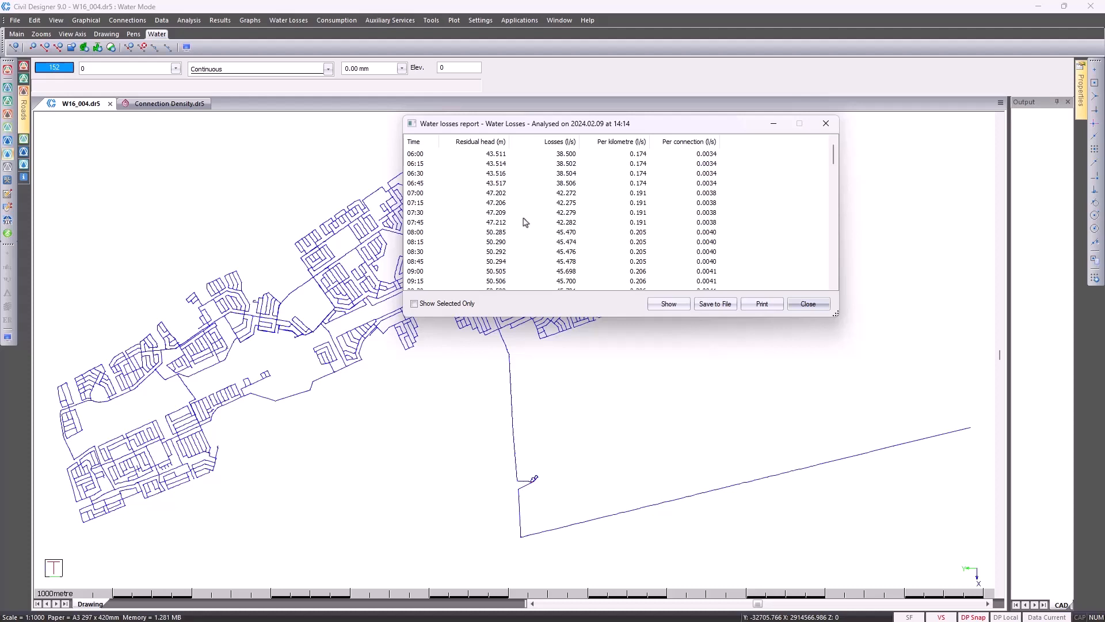
{"action": "mouse_move", "coordinate": [528, 211]}
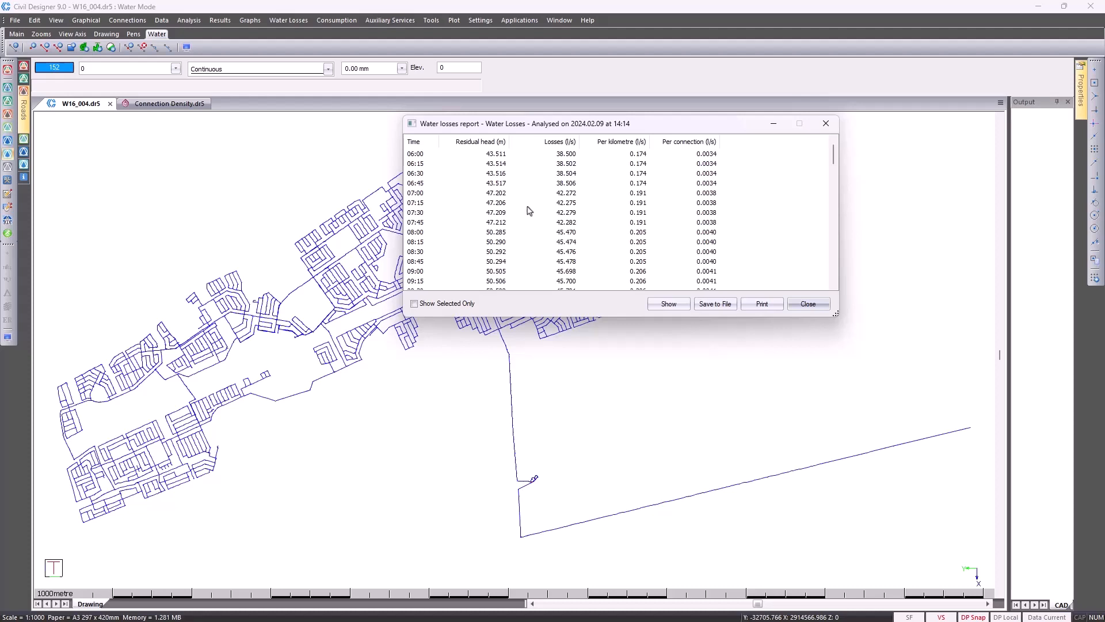
{"action": "mouse_move", "coordinate": [766, 301]}
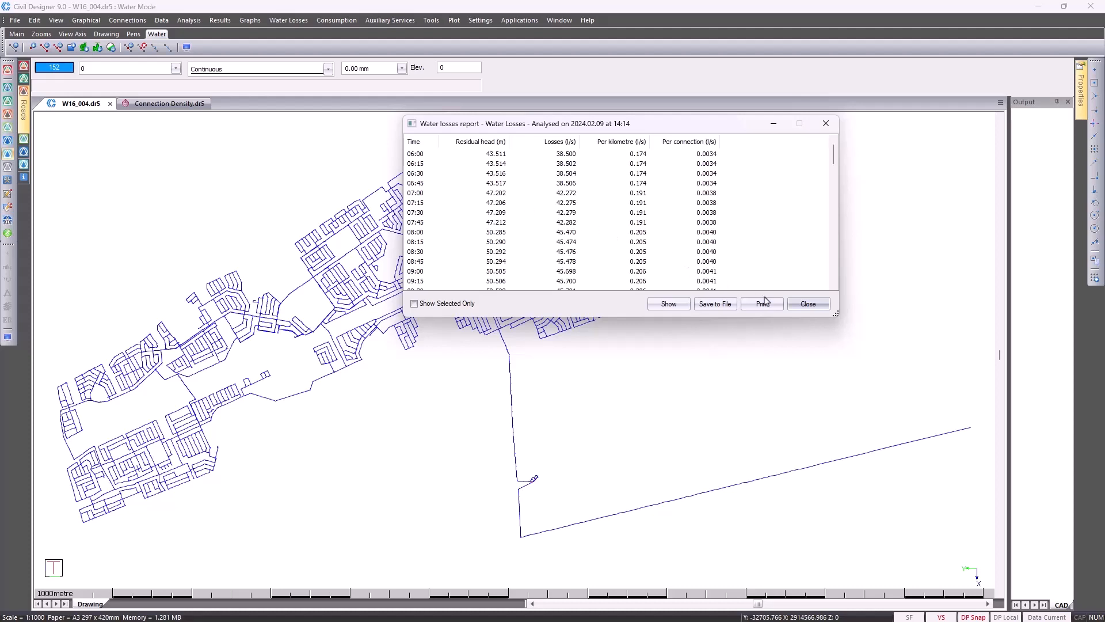
Replace the report with the water losses graph of losses and residual head
{"action": "left_click", "coordinate": [288, 20]}
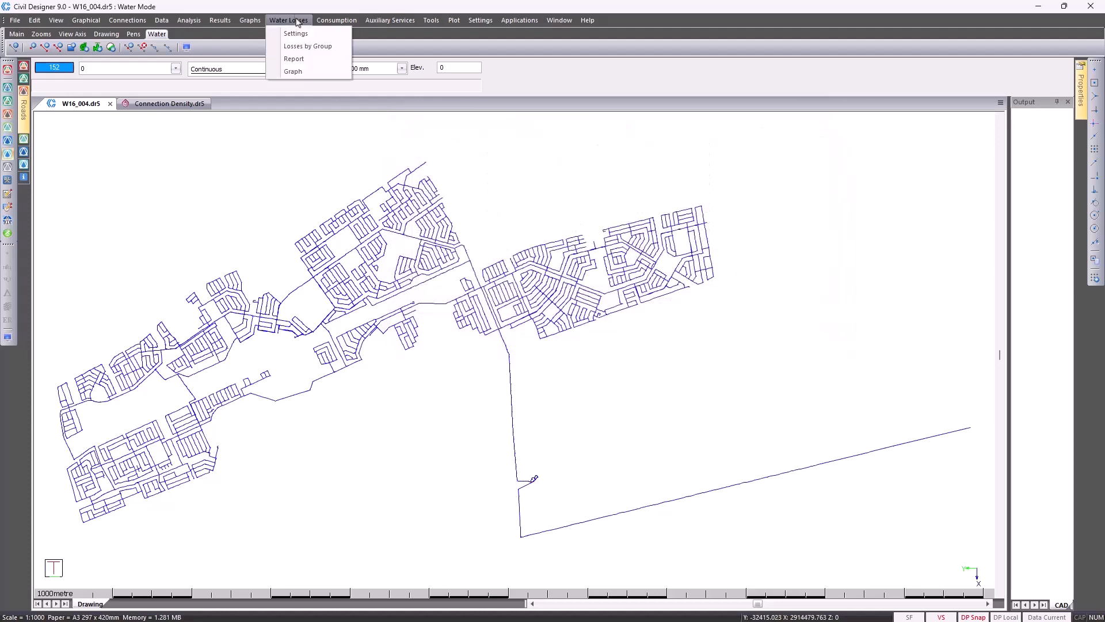
{"action": "left_click", "coordinate": [292, 70]}
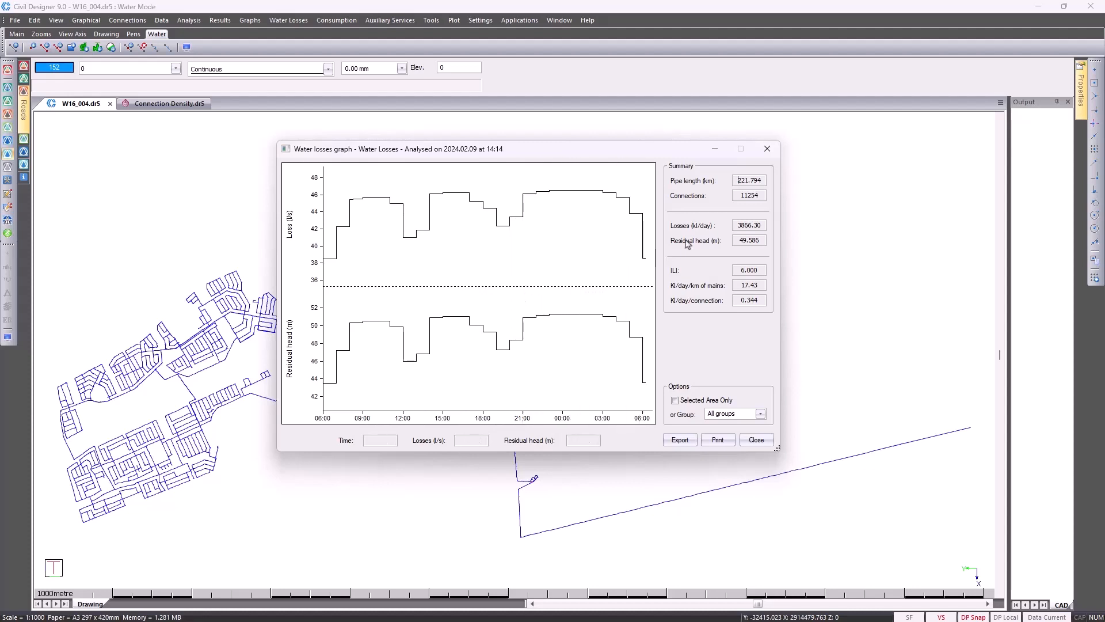
{"action": "mouse_move", "coordinate": [717, 197]}
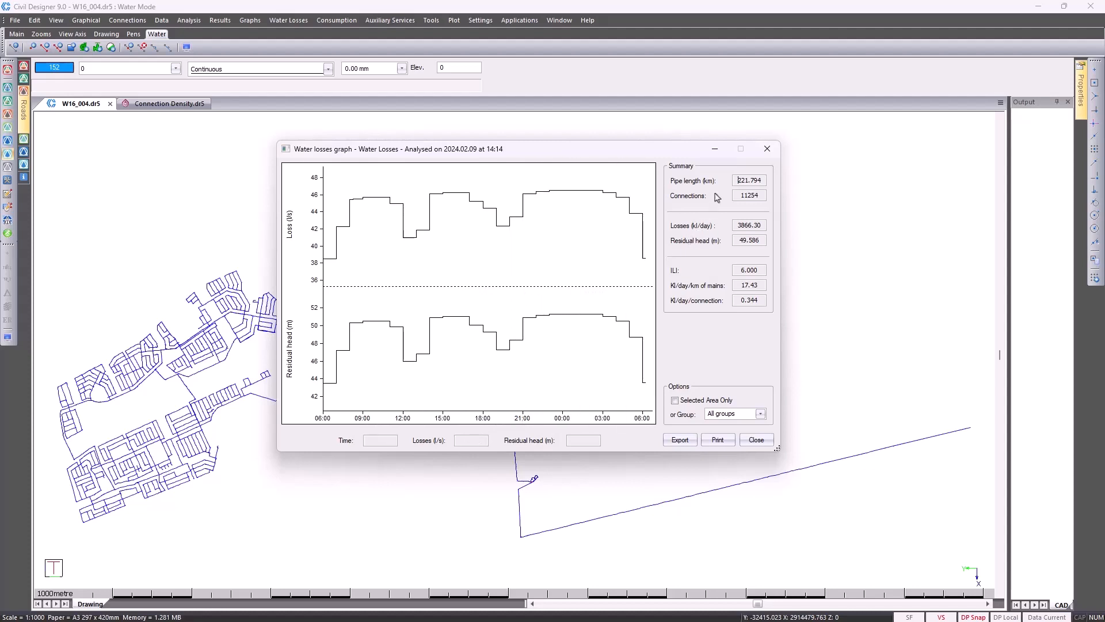
{"action": "mouse_move", "coordinate": [740, 392]}
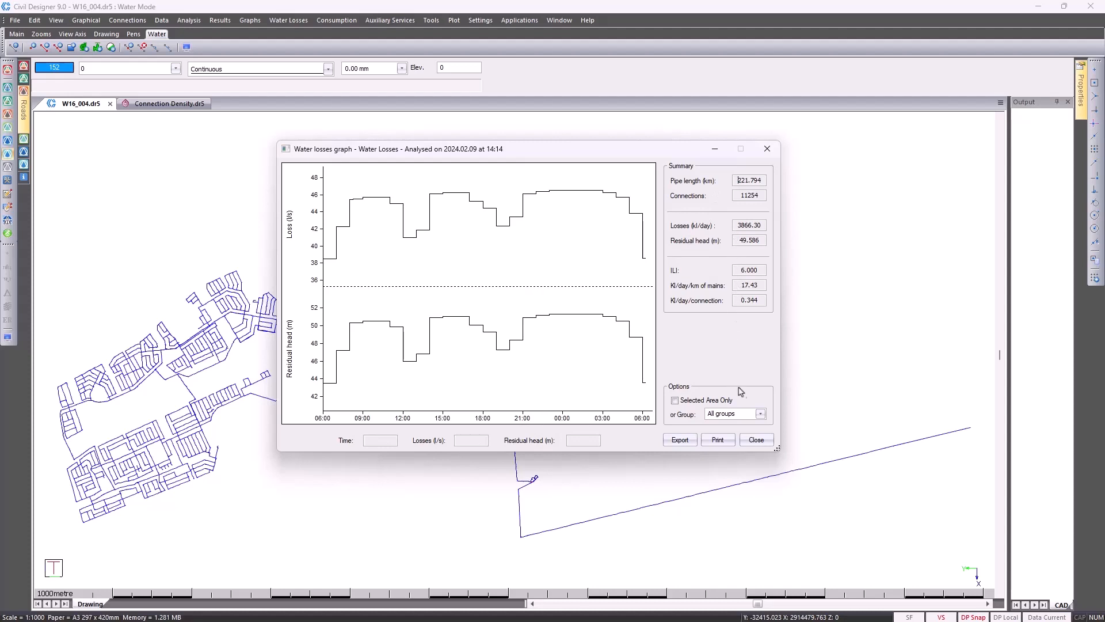
Filter the graph by group, choosing Block A and then Block B
{"action": "left_click", "coordinate": [761, 414]}
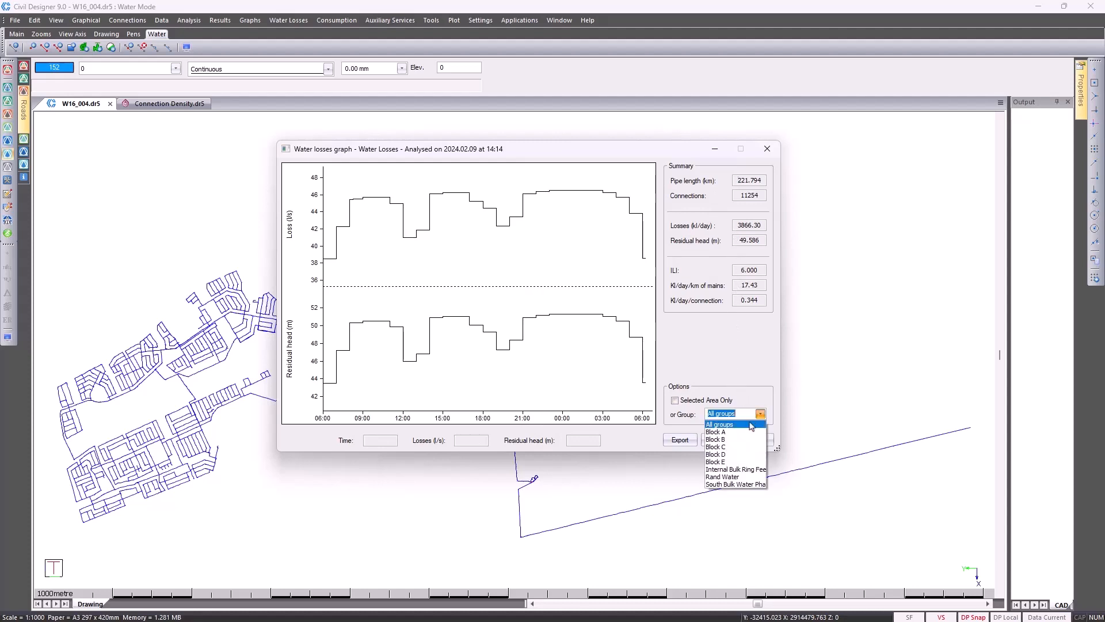
{"action": "left_click", "coordinate": [714, 431]}
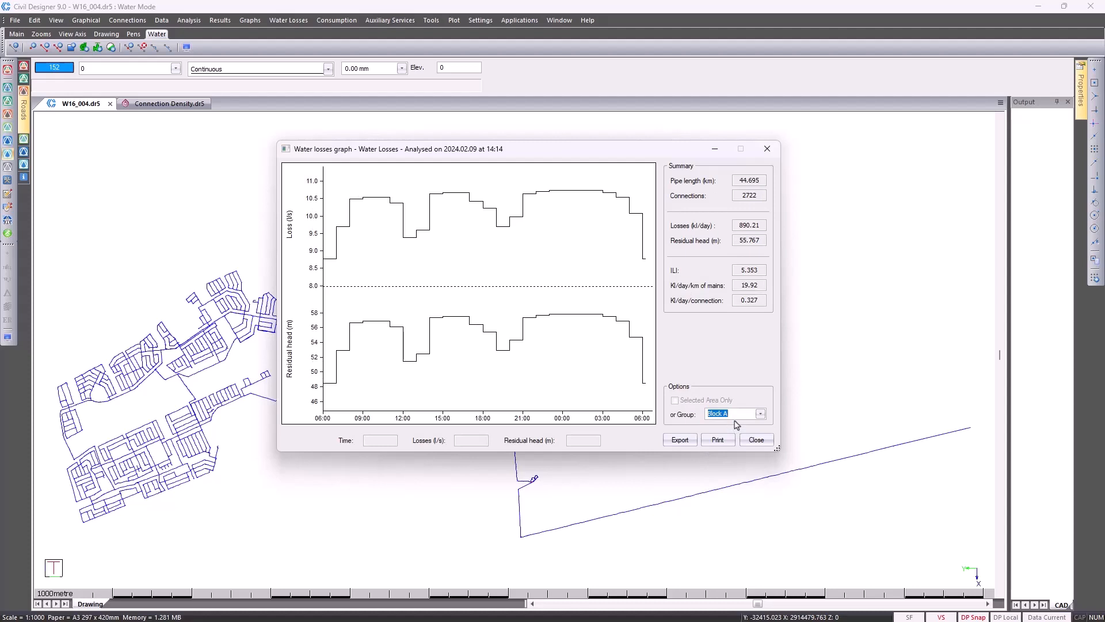
{"action": "left_click", "coordinate": [760, 413]}
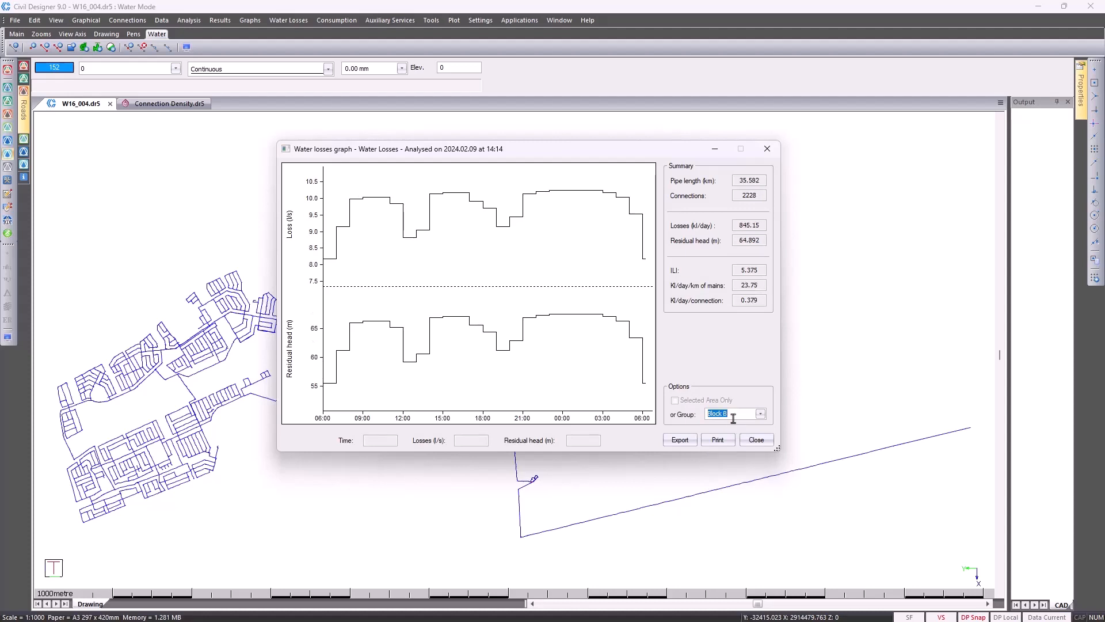